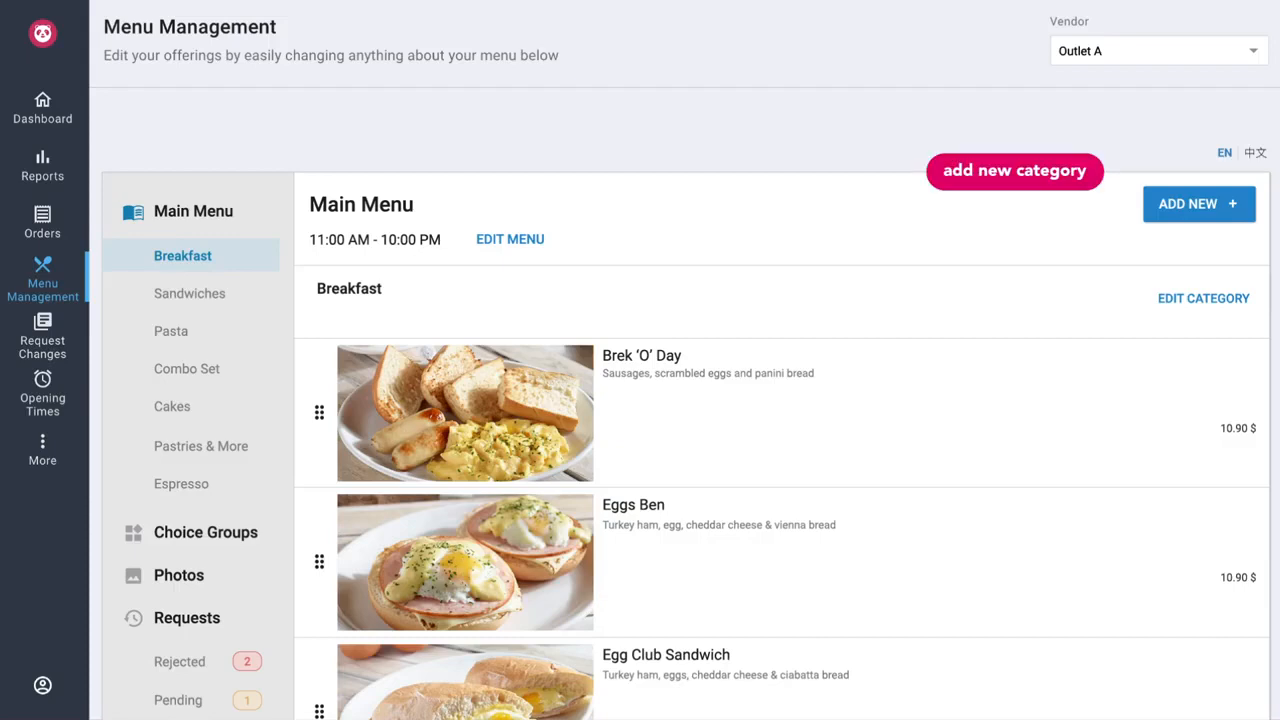
- Add a Tea (茶) category described as 'Full-leaf brewed tea', typed as non-alcoholic drinks
{"action": "left_click", "coordinate": [1198, 203]}
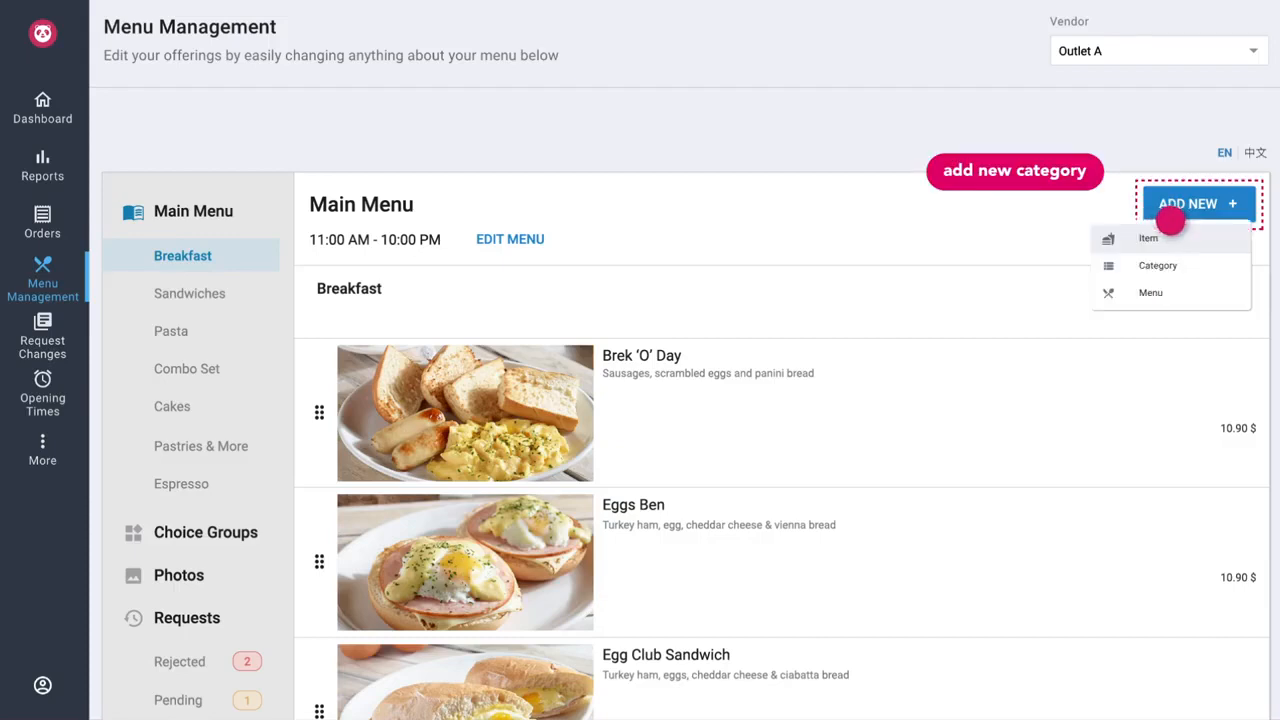
{"action": "left_click", "coordinate": [1157, 265]}
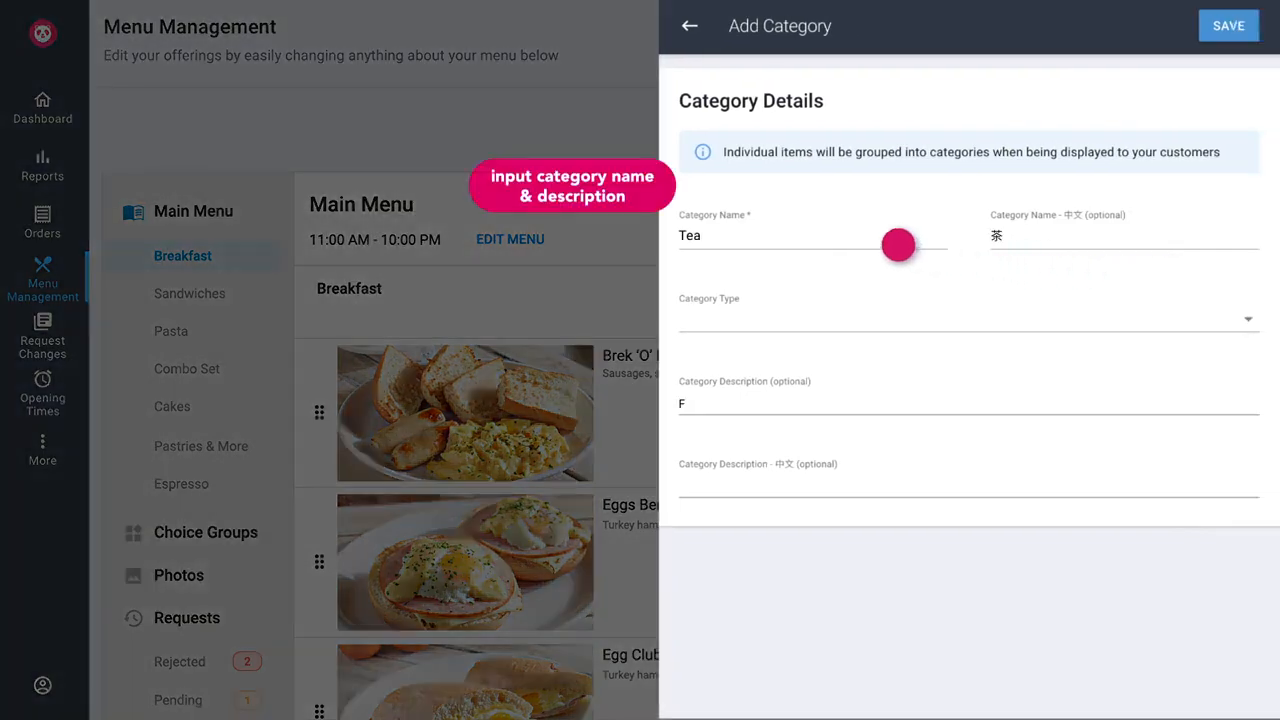
{"action": "type", "text": "Full-leaf brewed tea"}
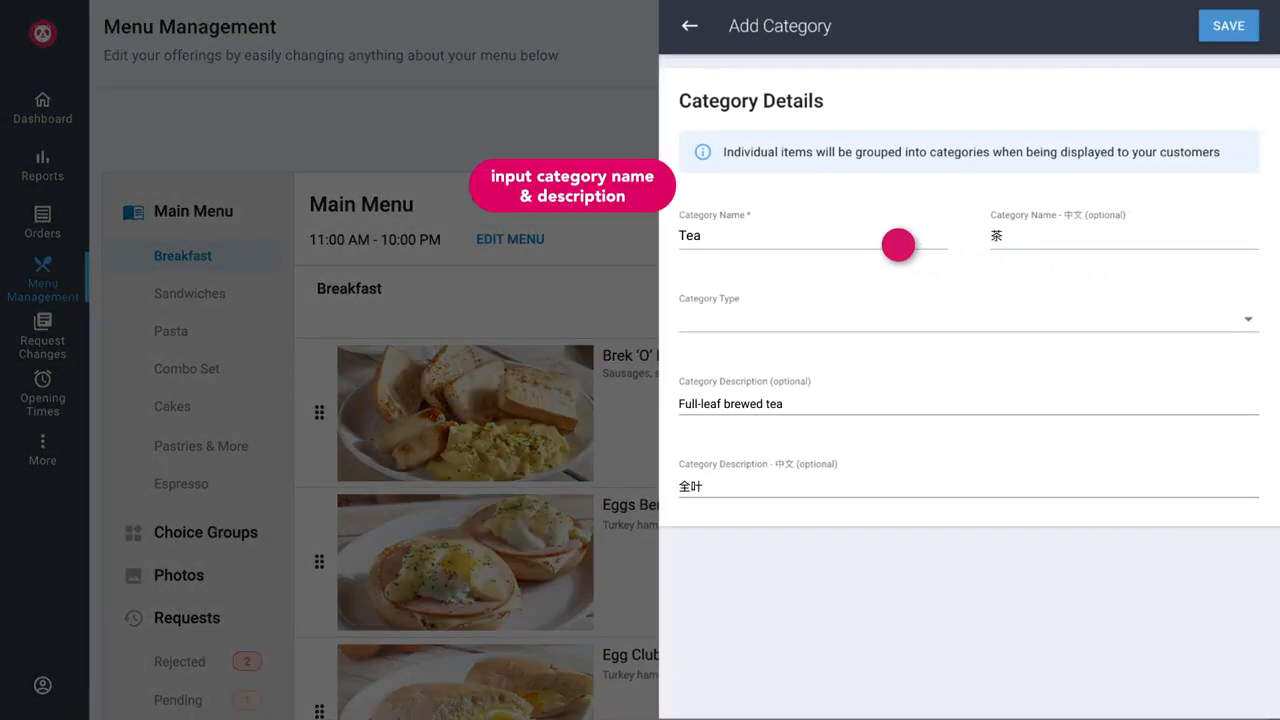
{"action": "type", "text": "煮茶"}
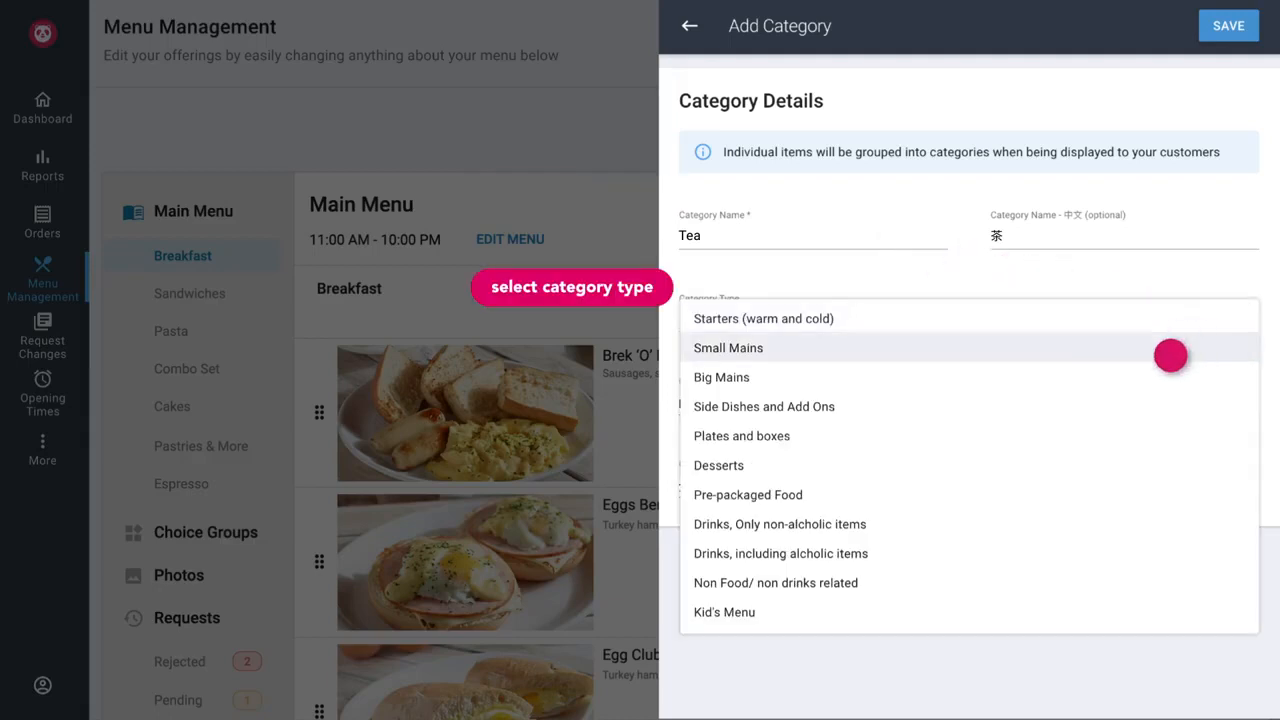
{"action": "left_click", "coordinate": [780, 524]}
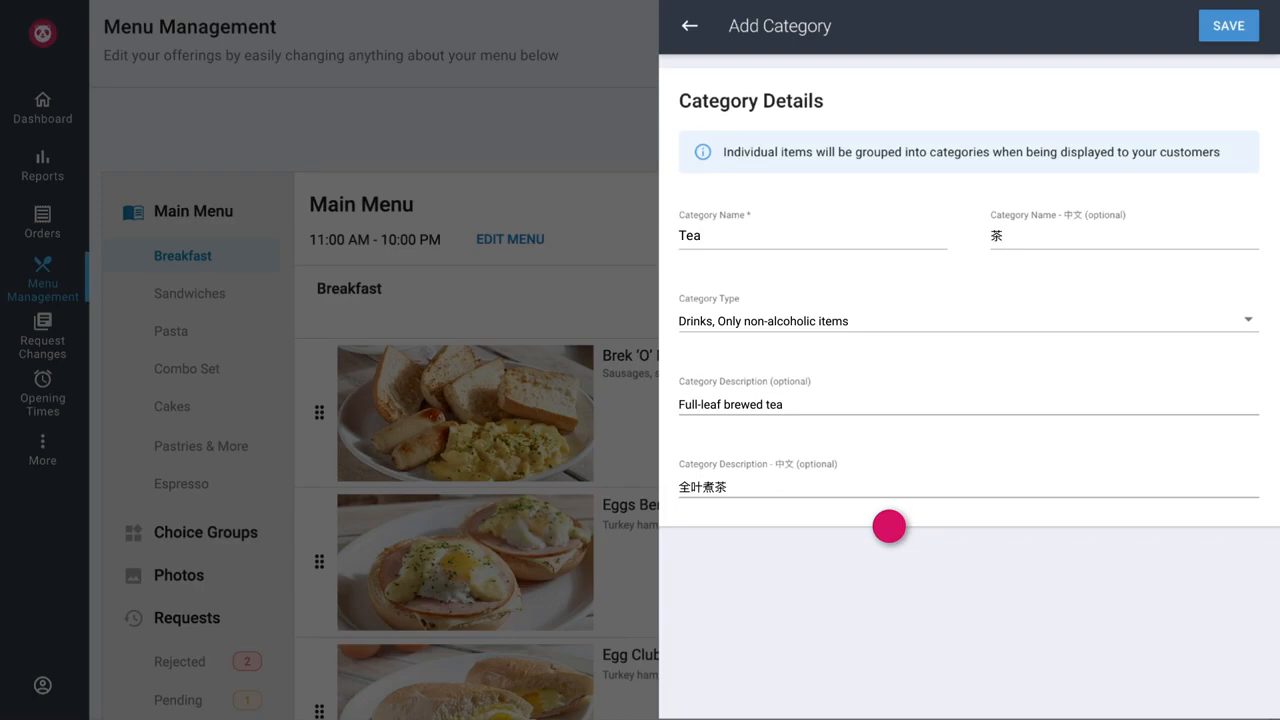
{"action": "left_click", "coordinate": [1228, 25]}
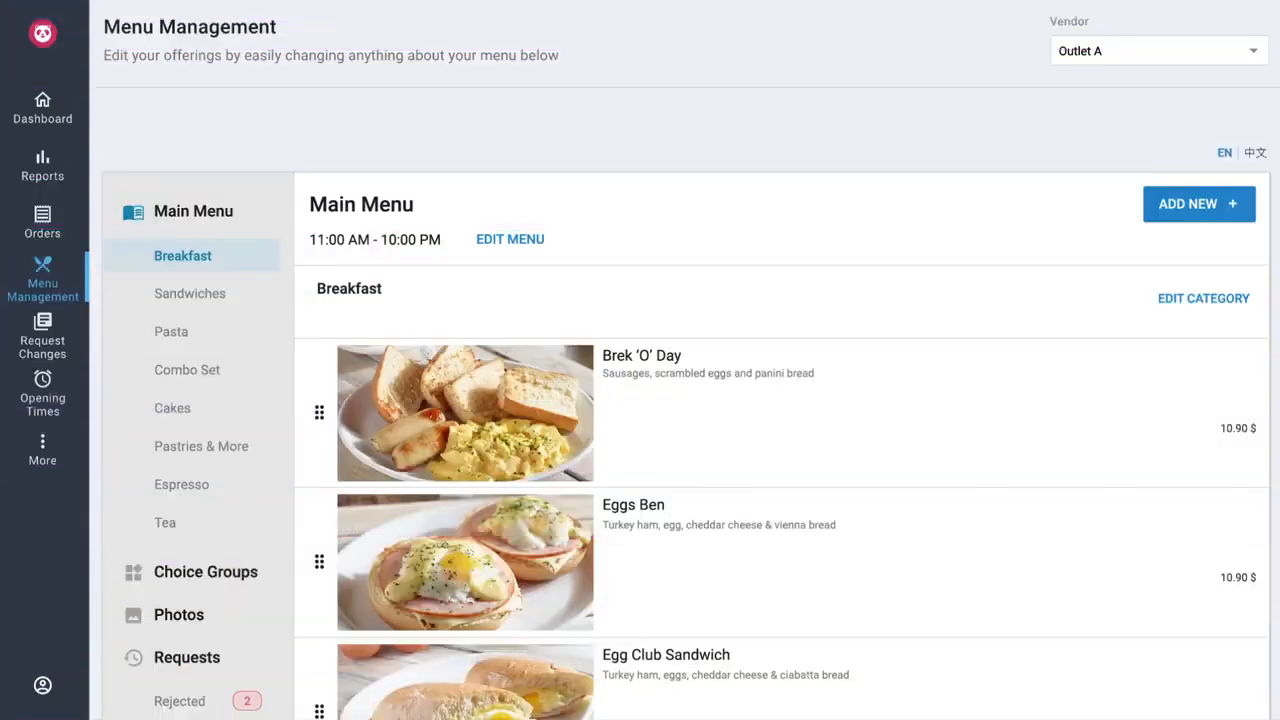
{"action": "mouse_move", "coordinate": [1203, 298]}
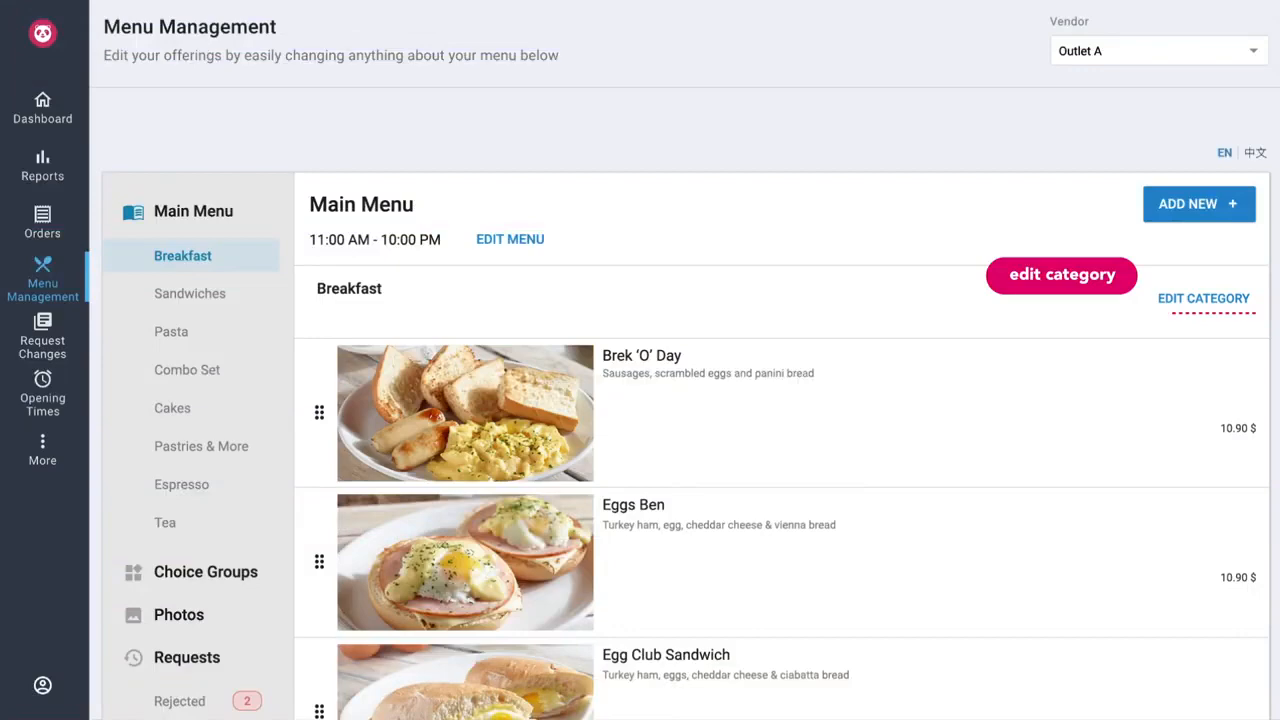
- Open the Breakfast category's edit panel to reach the category order list
{"action": "left_click", "coordinate": [1061, 275]}
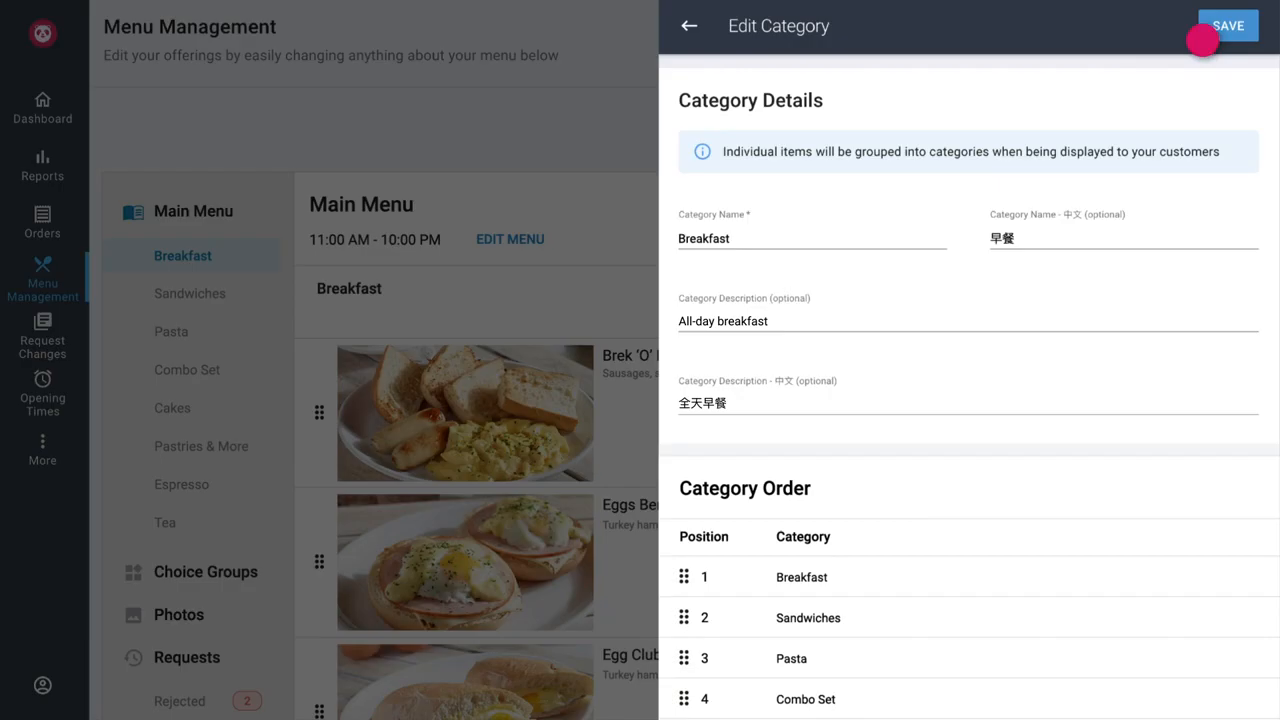
- Move Cakes below Pastries & More in the Category Order list
{"action": "scroll", "scroll_direction": "down", "scroll_amount": 3}
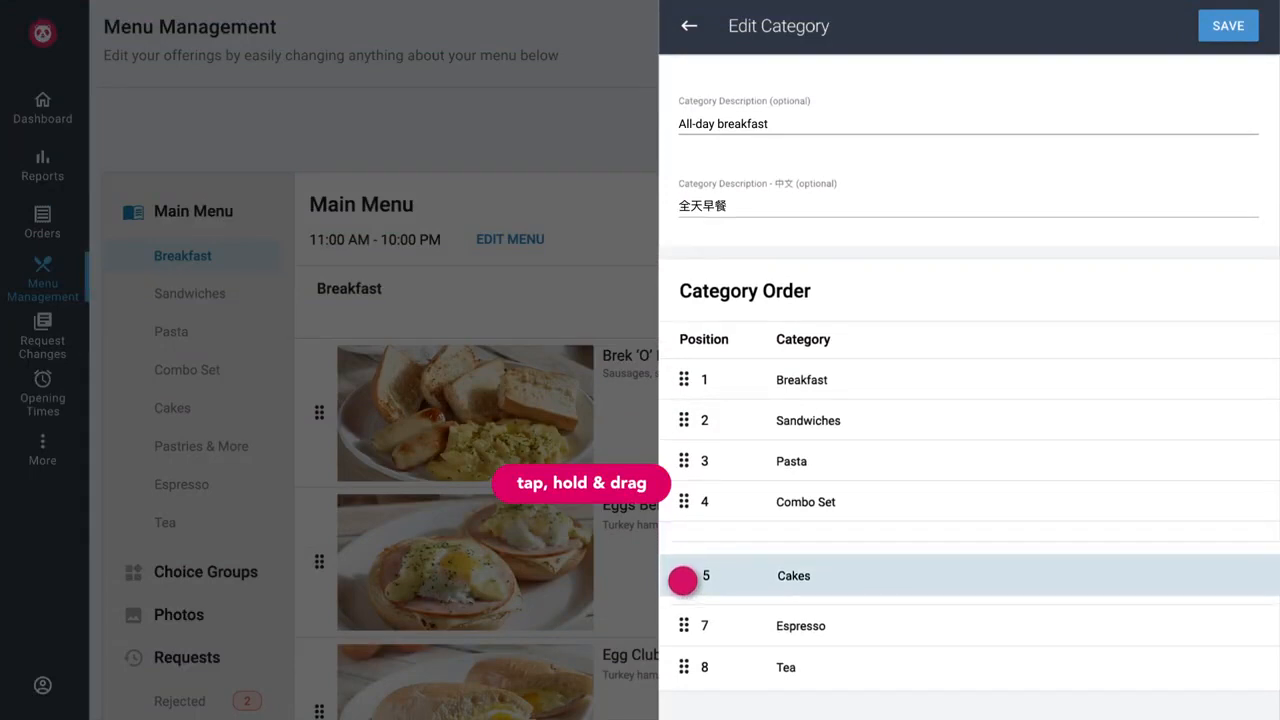
{"action": "left_click_drag", "start_coordinate": [683, 581], "coordinate": [683, 588]}
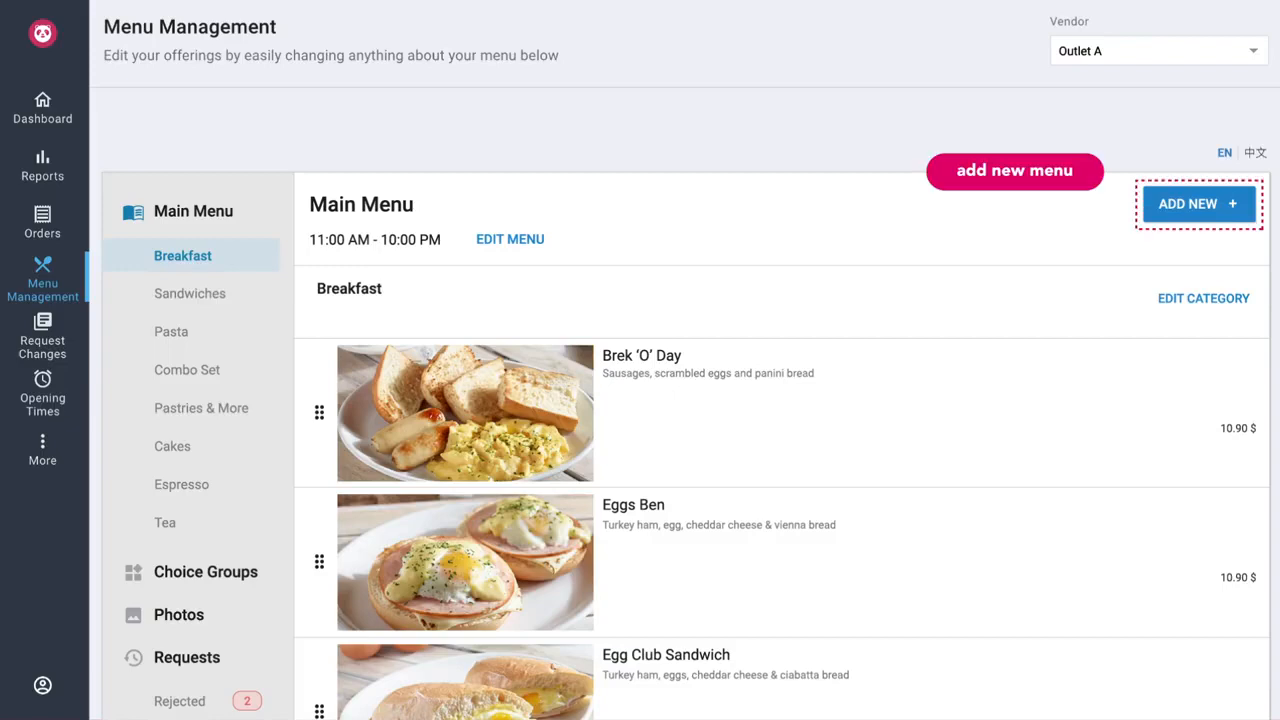
- Create and save a bilingual Breakfast Menu available 08:30 AM to 10:59 AM
{"action": "left_click", "coordinate": [1199, 204]}
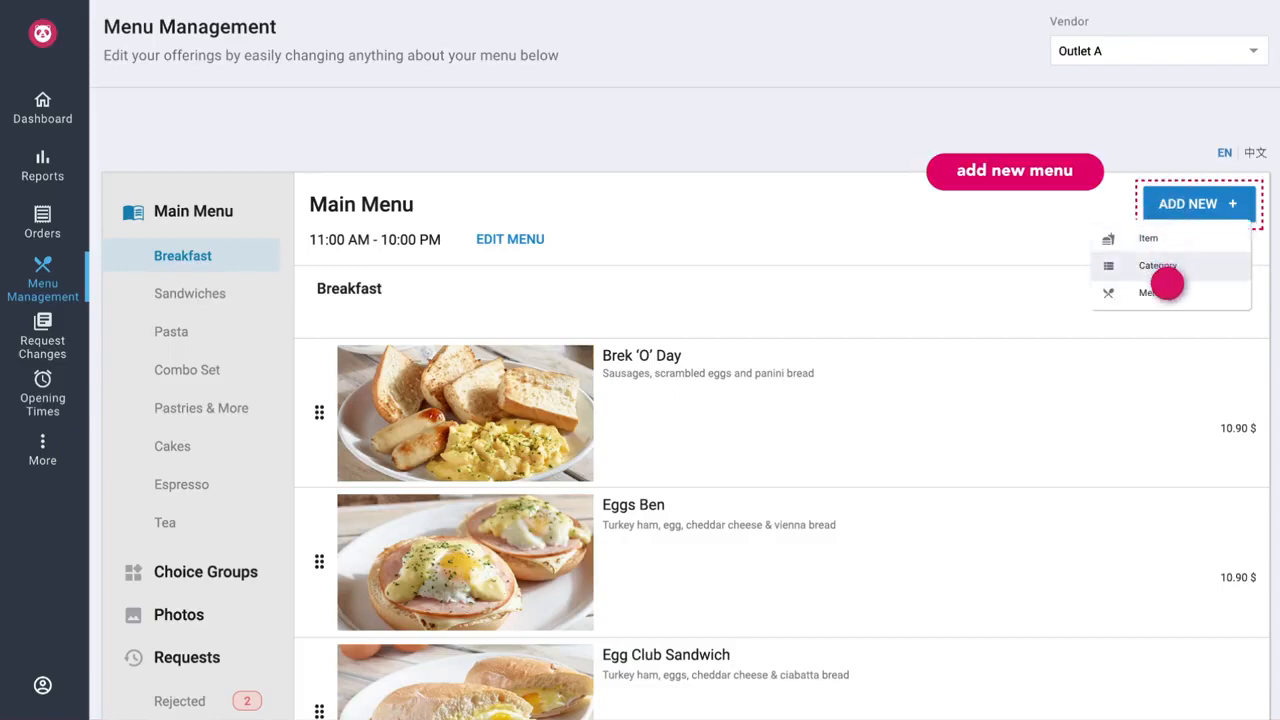
{"action": "left_click", "coordinate": [1150, 292]}
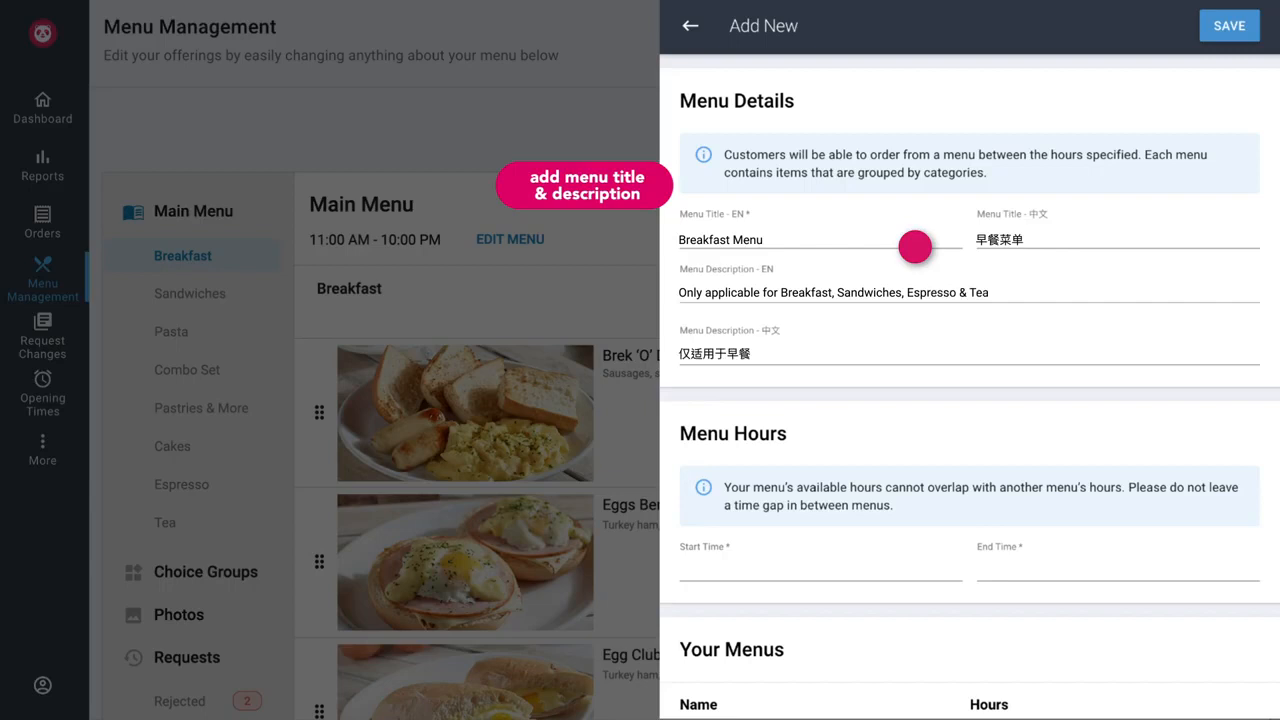
{"action": "type", "text": "，三明治，咖啡和茶"}
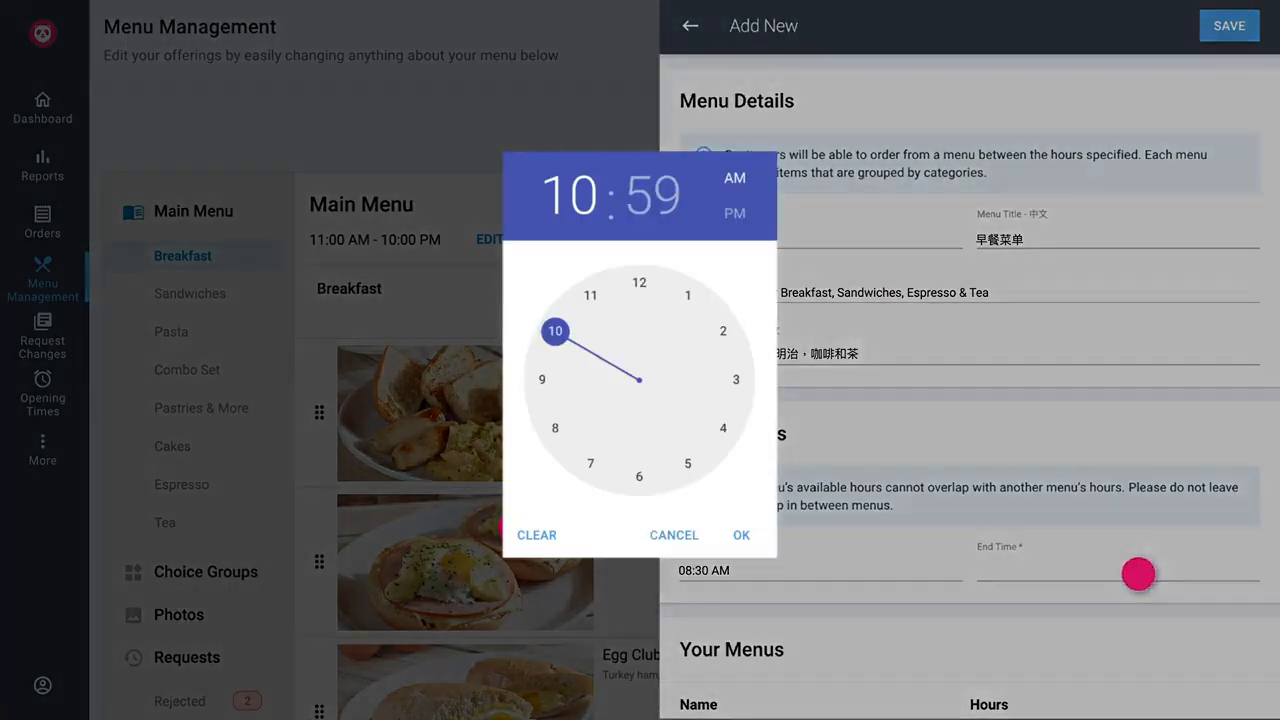
{"action": "left_click", "coordinate": [741, 535]}
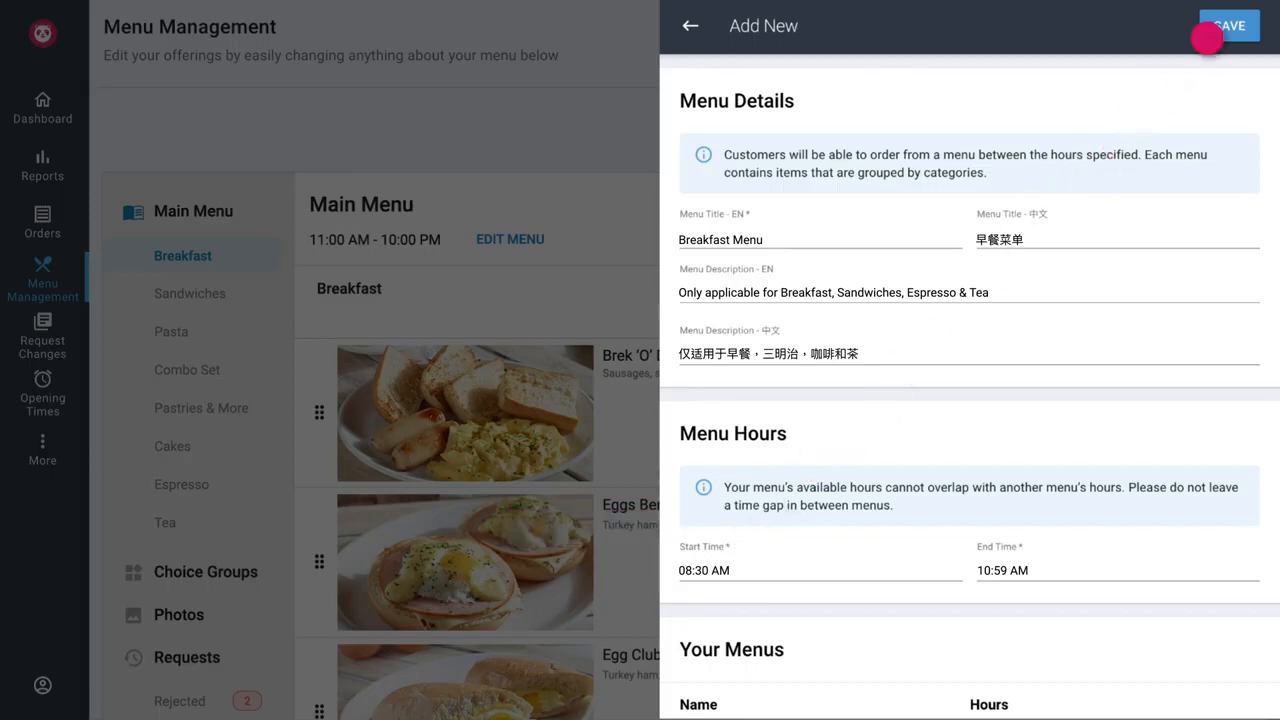
{"action": "left_click", "coordinate": [1229, 25]}
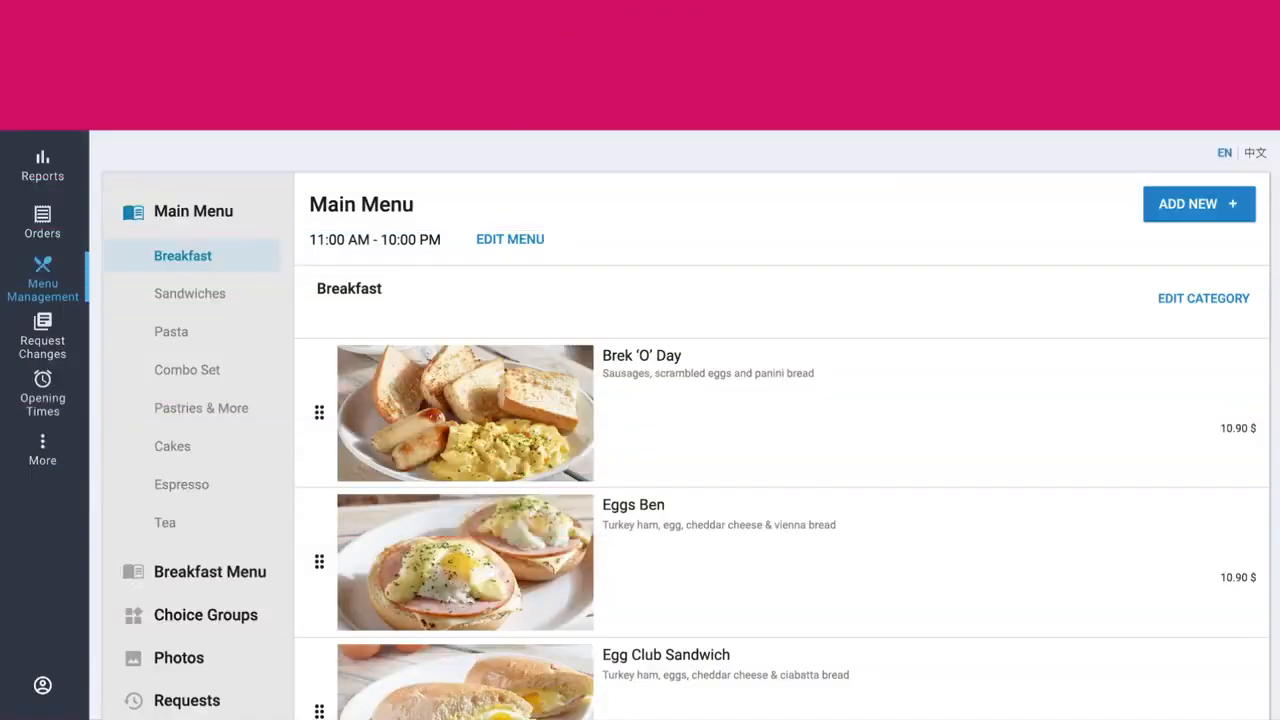
- Give the Main Menu the Chinese description '从上午11点开始提供完整菜'
{"action": "left_click", "coordinate": [510, 239]}
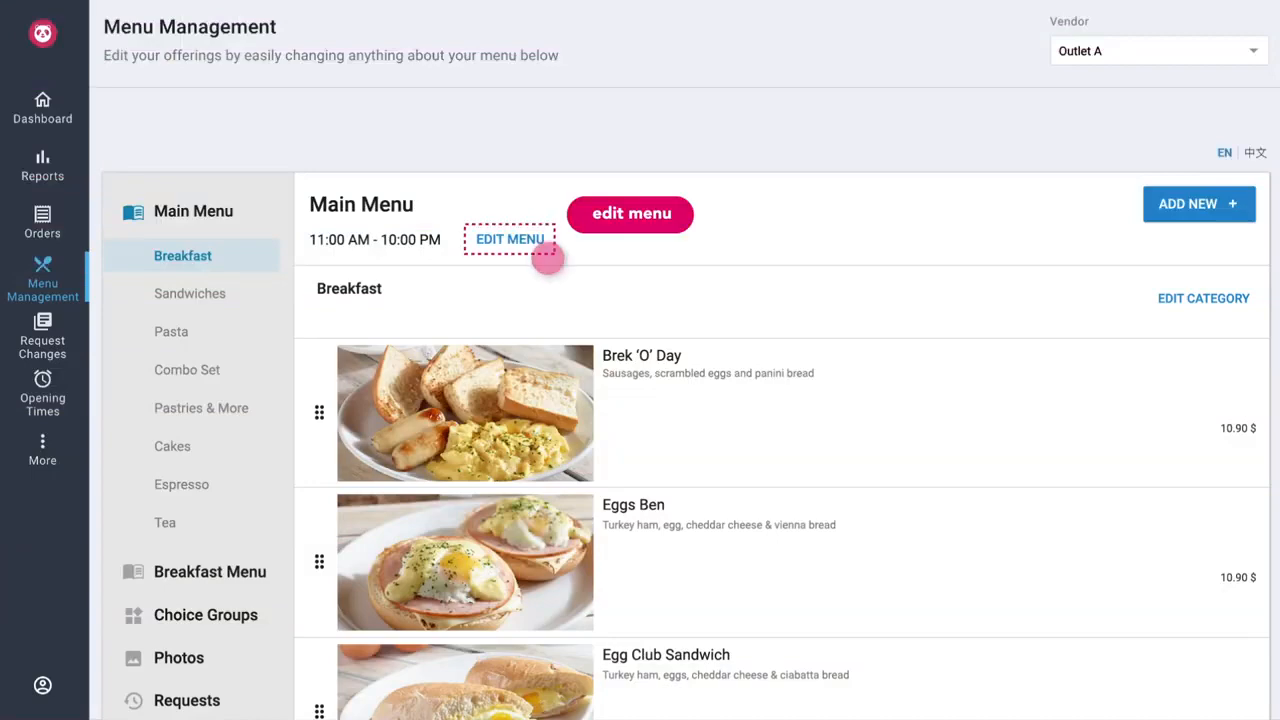
{"action": "left_click", "coordinate": [510, 239]}
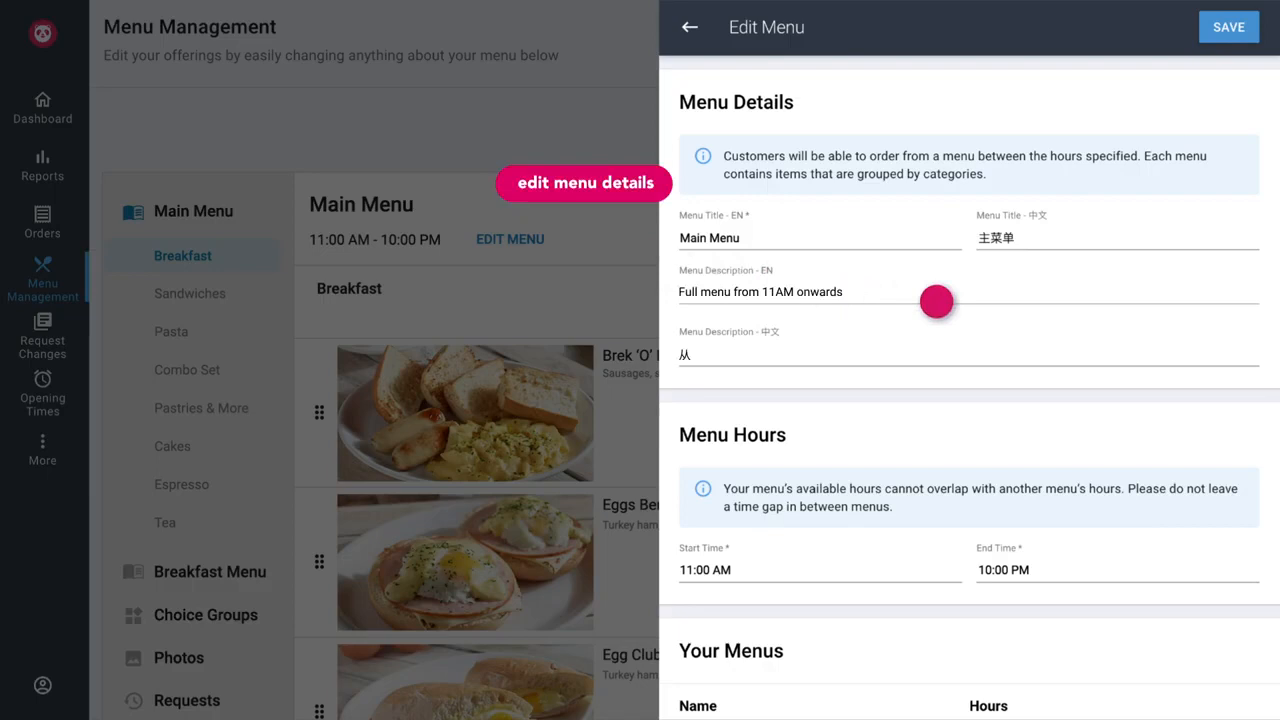
{"action": "type", "text": "从上午11点开始提供完整菜"}
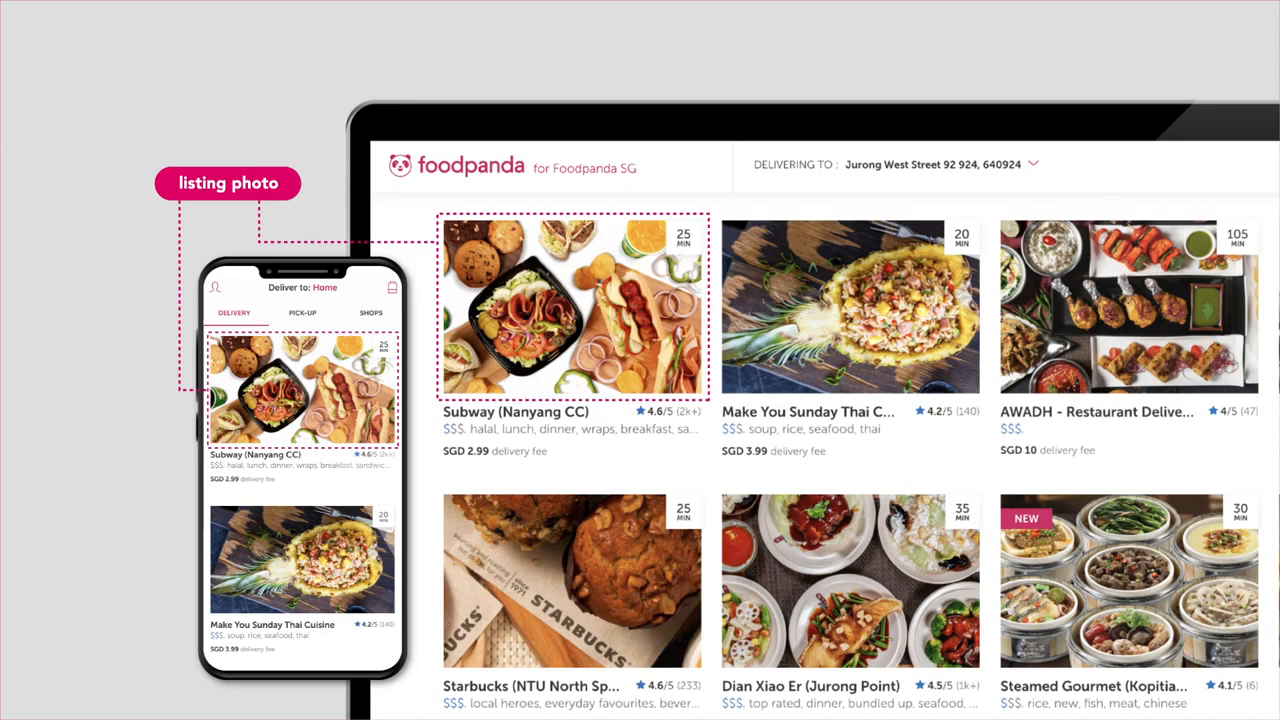
- Leave the Edit Menu panel and return to the Menu Management page
{"action": "left_click", "coordinate": [572, 306]}
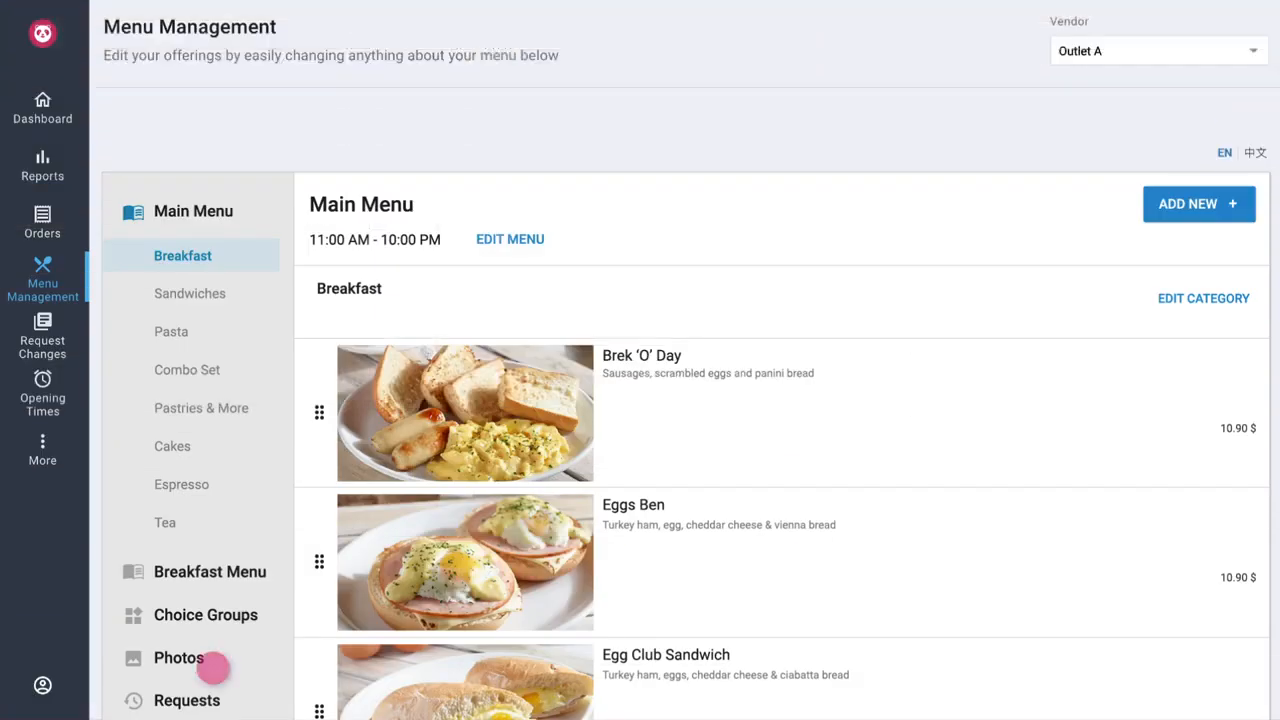
- Start a listing photo upload from Photos and choose listing photo.jpg
{"action": "left_click", "coordinate": [178, 657]}
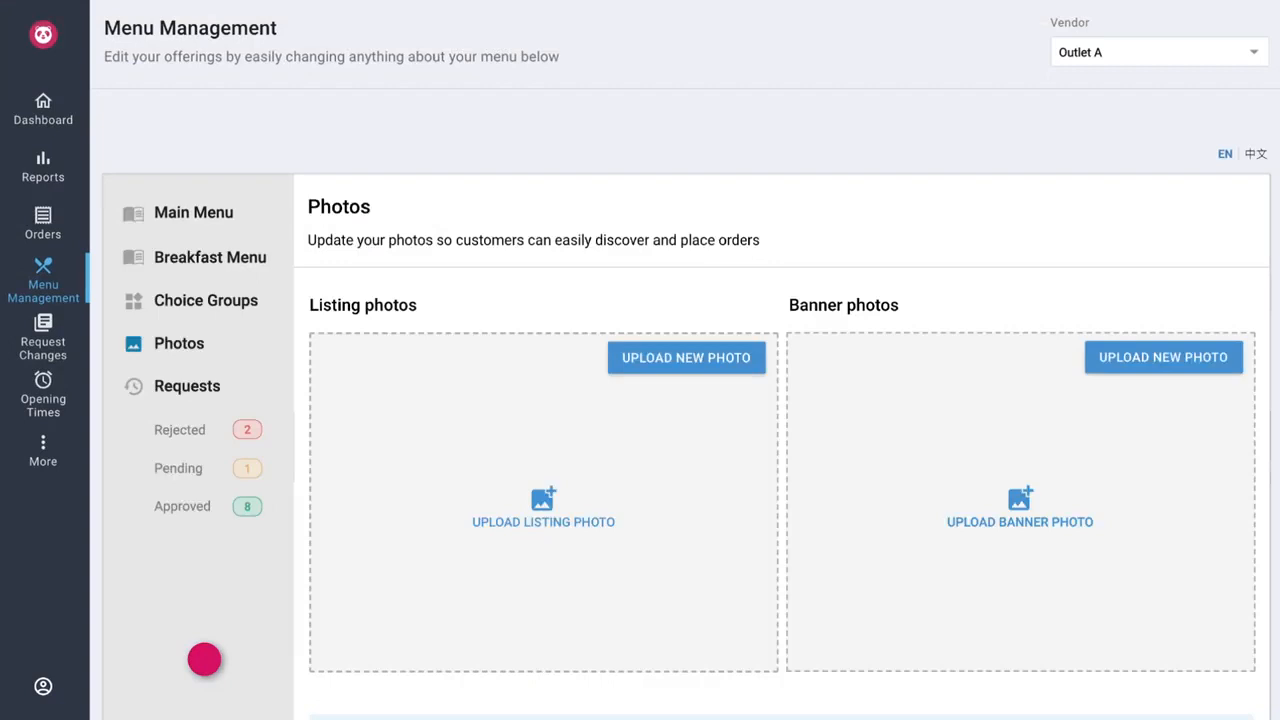
{"action": "mouse_move", "coordinate": [565, 514]}
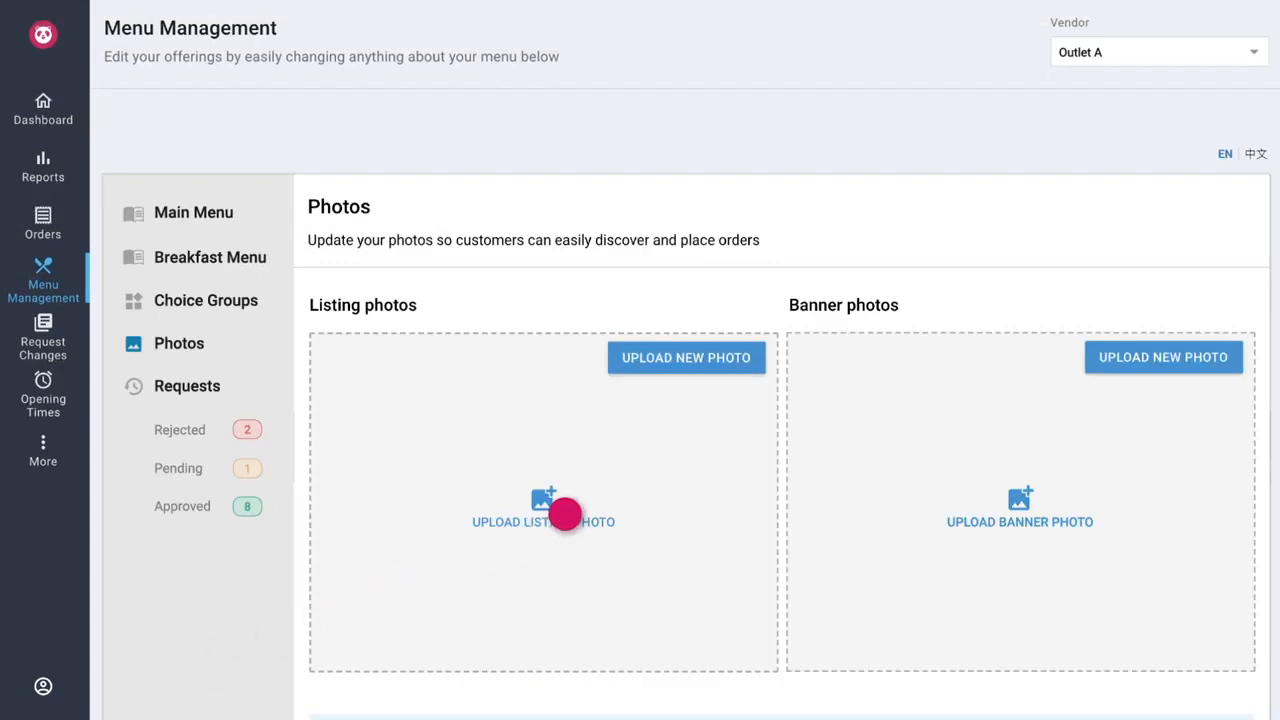
{"action": "left_click", "coordinate": [543, 510]}
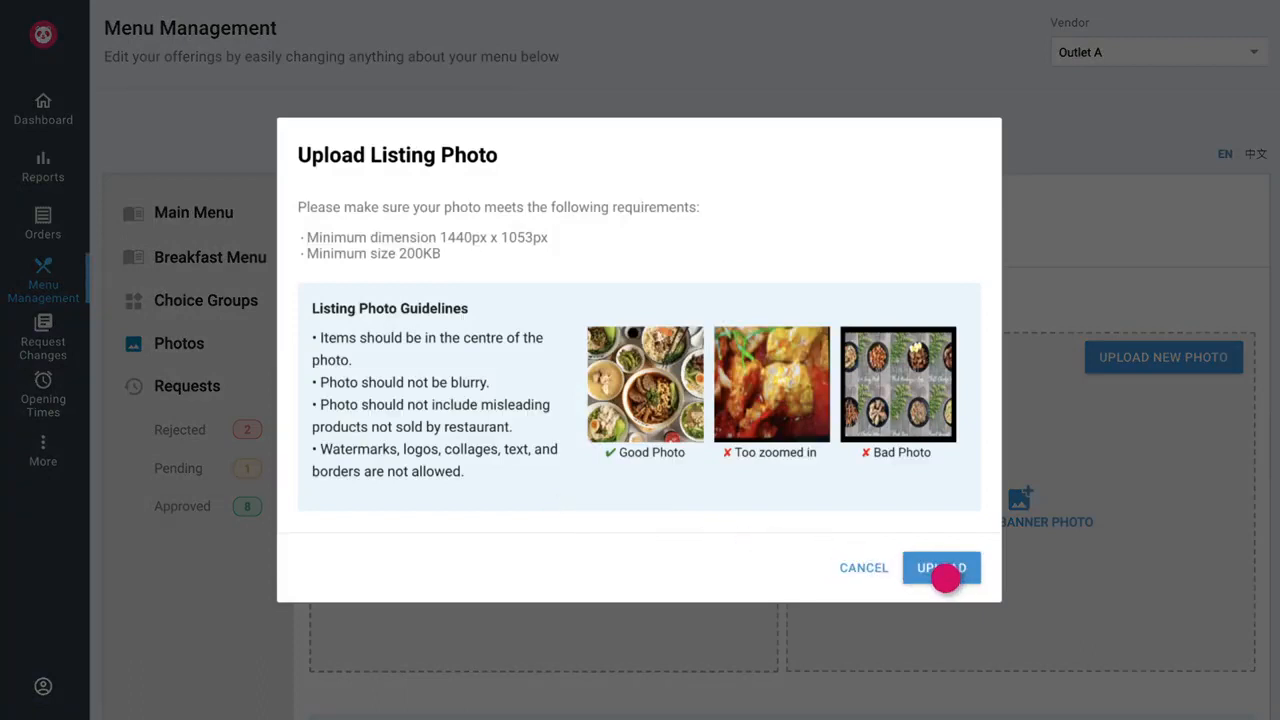
{"action": "left_click", "coordinate": [941, 567]}
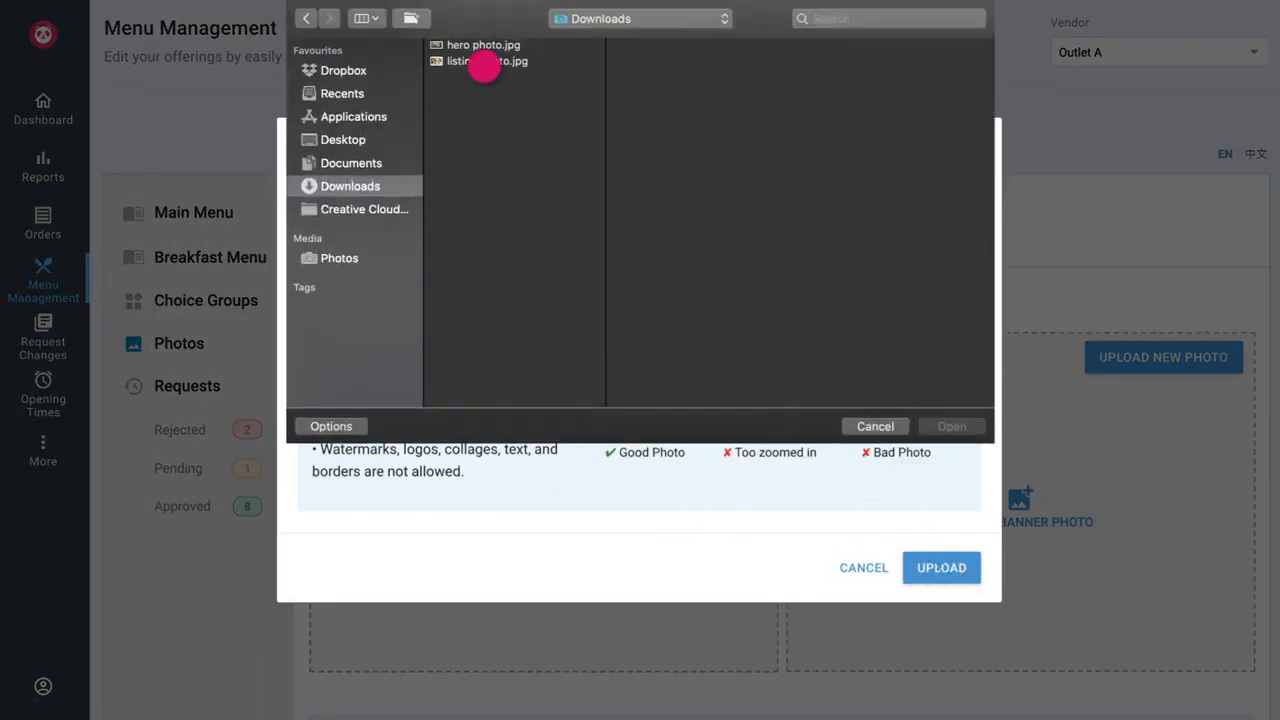
{"action": "left_click", "coordinate": [487, 61]}
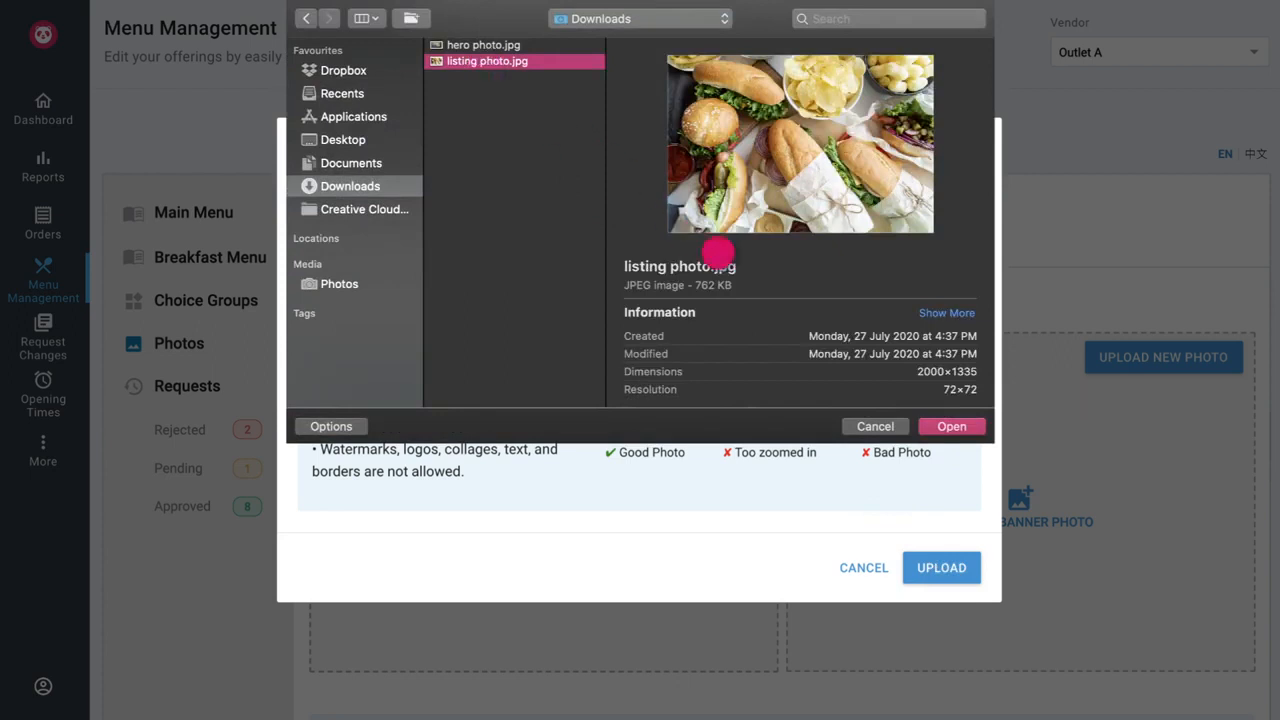
{"action": "left_click", "coordinate": [951, 426]}
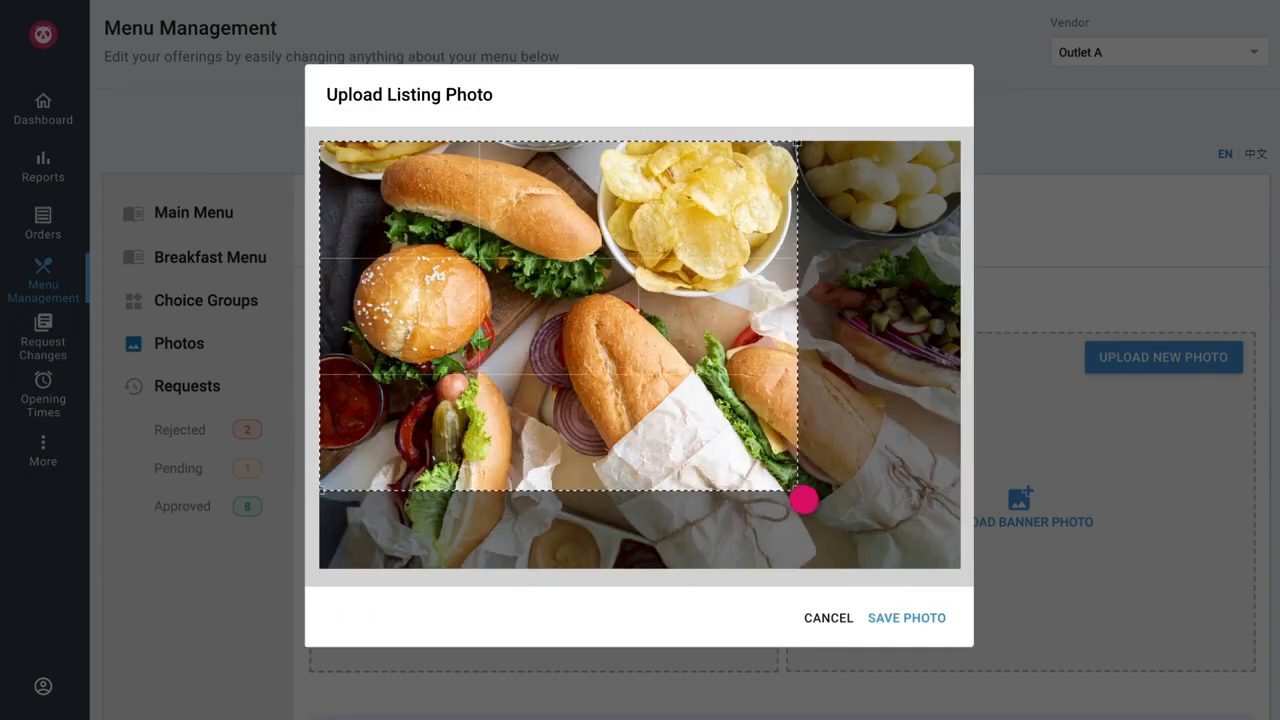
- Enlarge the crop box to the photo's lower right and bottom edge
{"action": "left_click_drag", "start_coordinate": [805, 500], "coordinate": [863, 540]}
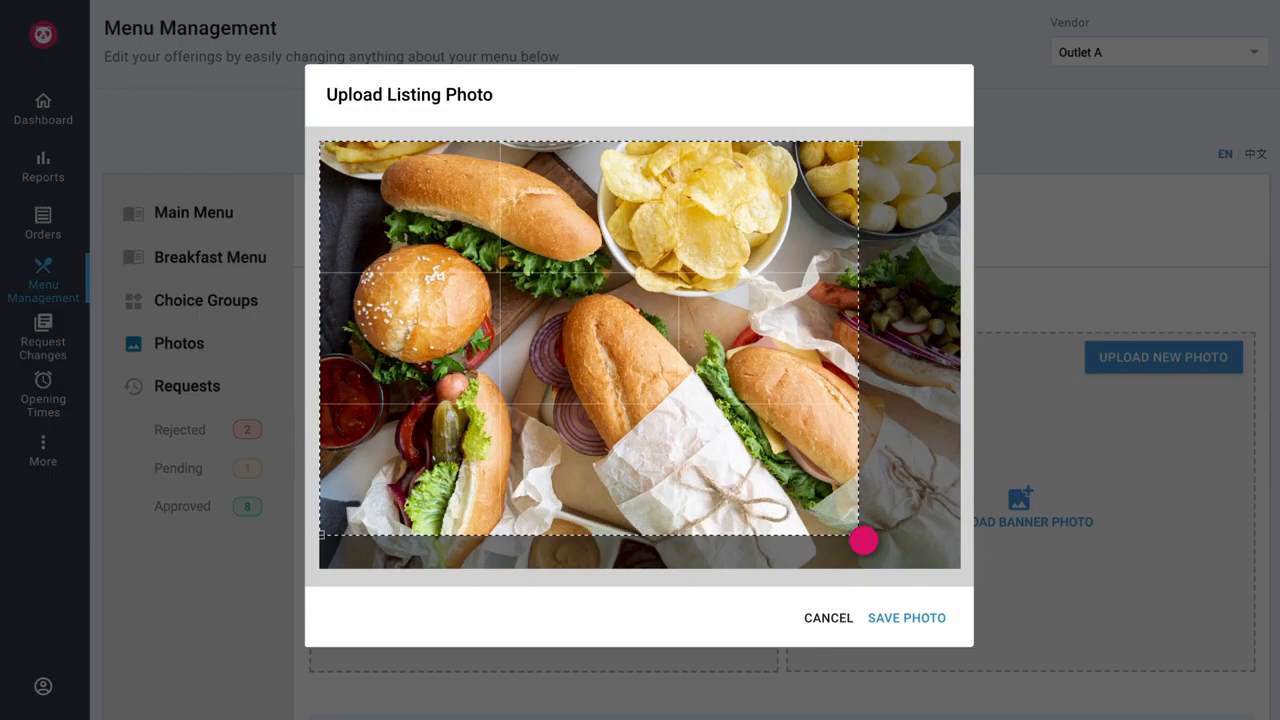
{"action": "left_click_drag", "start_coordinate": [863, 540], "coordinate": [905, 570]}
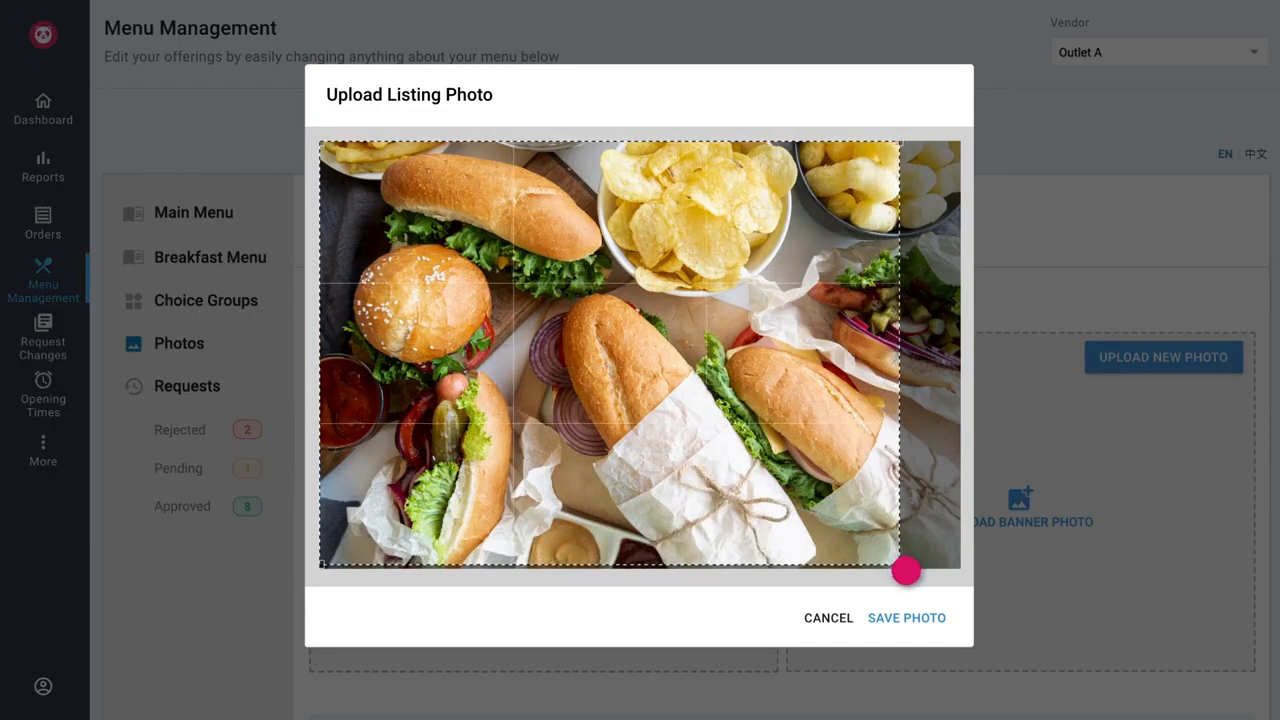
{"action": "left_click_drag", "start_coordinate": [905, 570], "coordinate": [925, 622]}
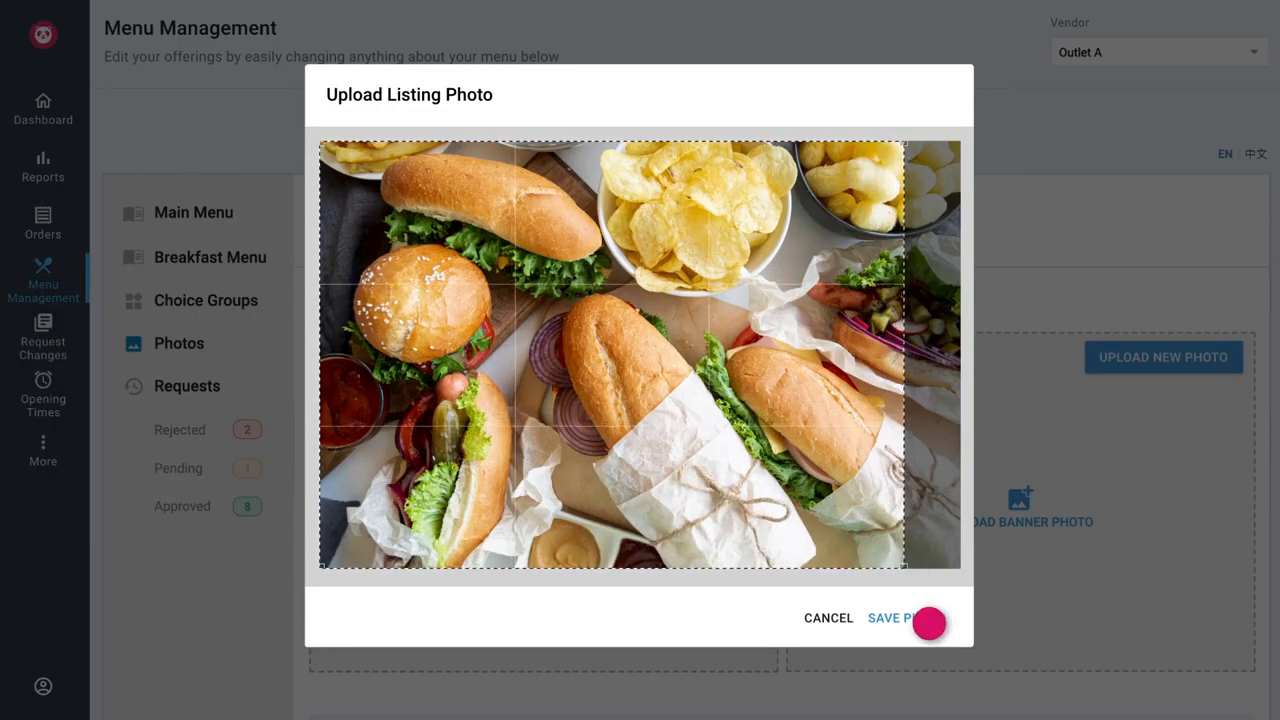